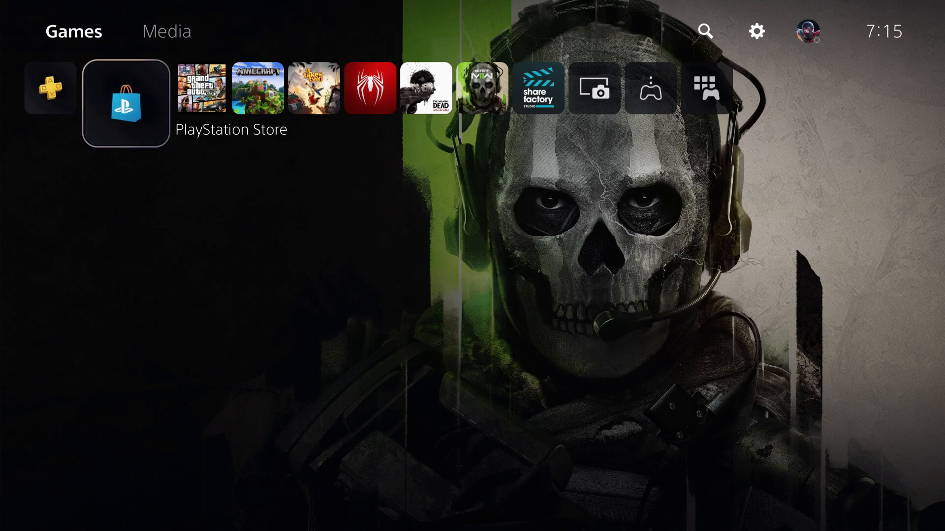
Set Microphone Status When Logged In to Mute under Settings > Sound > Microphone.
{"action": "left_click", "coordinate": [125, 88]}
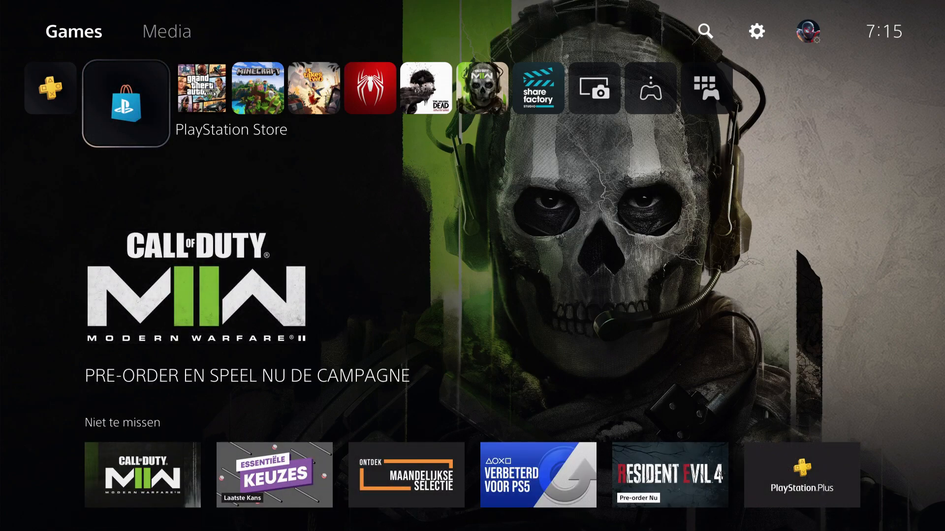
{"action": "mouse_move", "coordinate": [705, 32]}
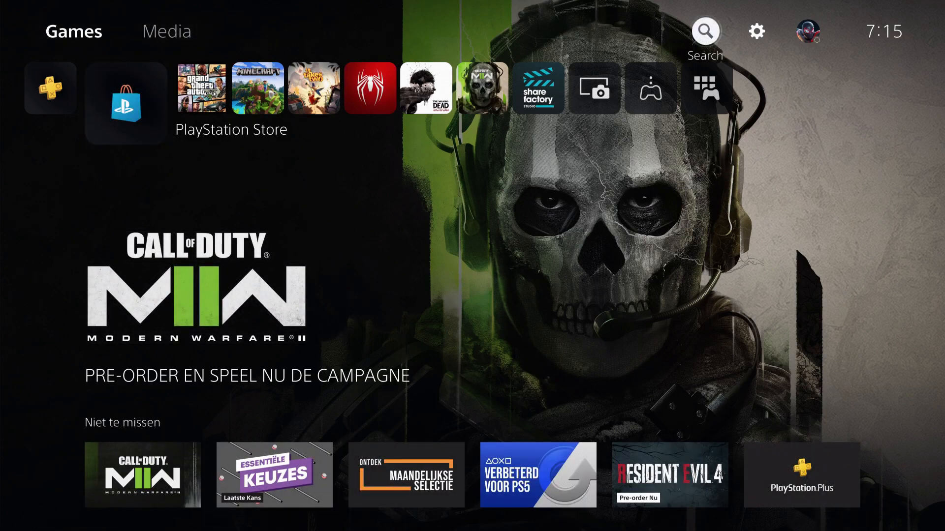
{"action": "mouse_move", "coordinate": [757, 32]}
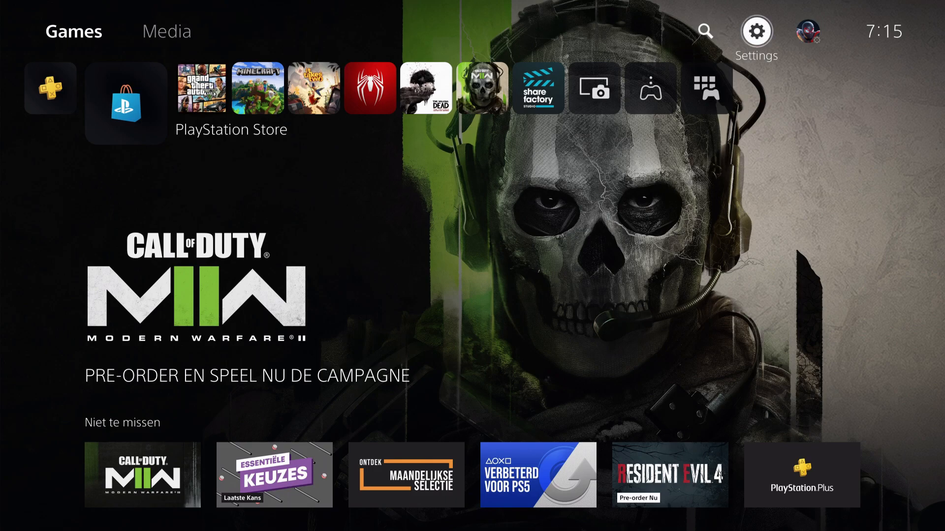
{"action": "left_click", "coordinate": [757, 30]}
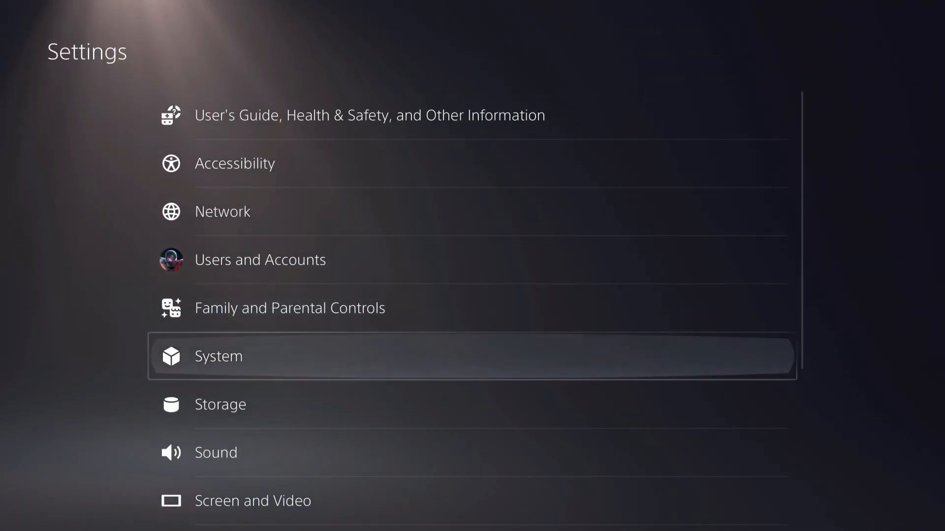
{"action": "scroll", "scroll_direction": "down", "scroll_amount": 3}
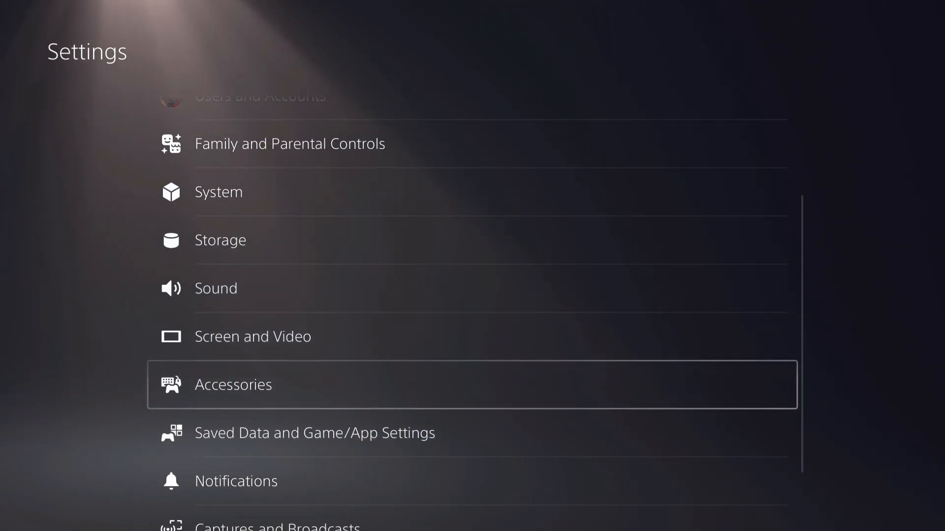
{"action": "key", "text": "Up"}
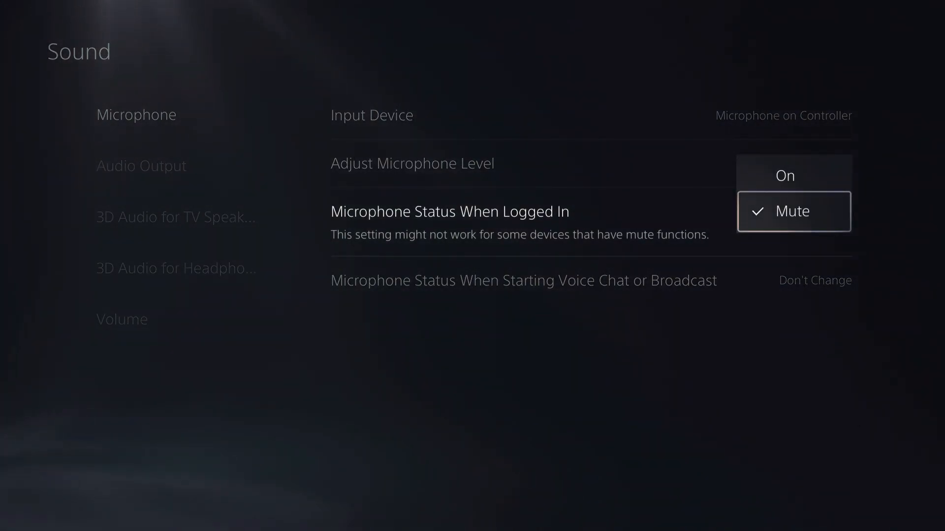
{"action": "left_click", "coordinate": [793, 211]}
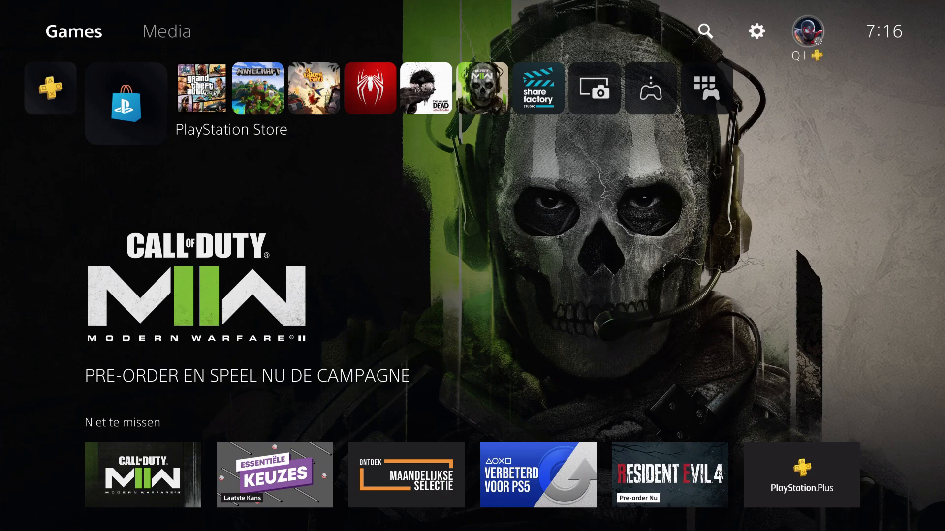
Place the Mic icon into the Control Center via Customize Controls and save.
{"action": "left_click", "coordinate": [756, 30]}
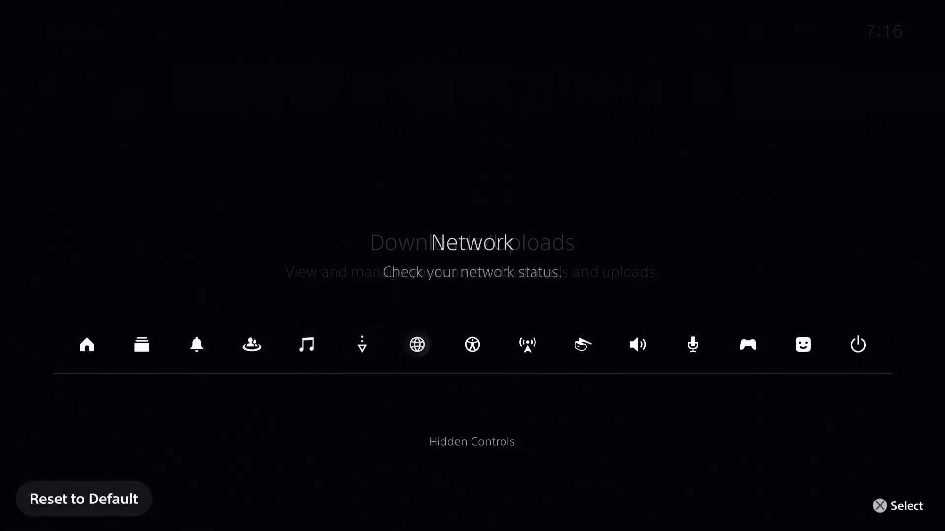
{"action": "left_click", "coordinate": [747, 344]}
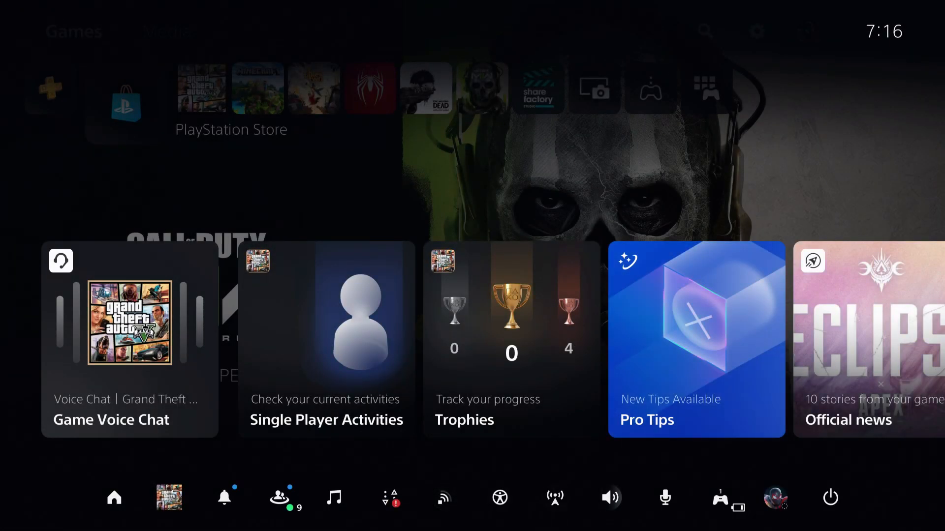
Toggle the controller mic unmuted and back to muted from the Control Center mic panel.
{"action": "left_click", "coordinate": [664, 498]}
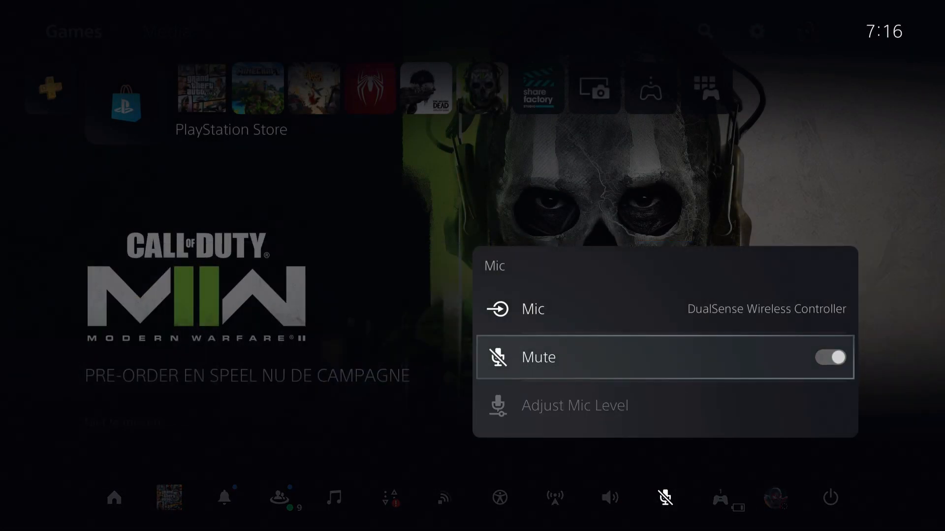
{"action": "left_click", "coordinate": [830, 357]}
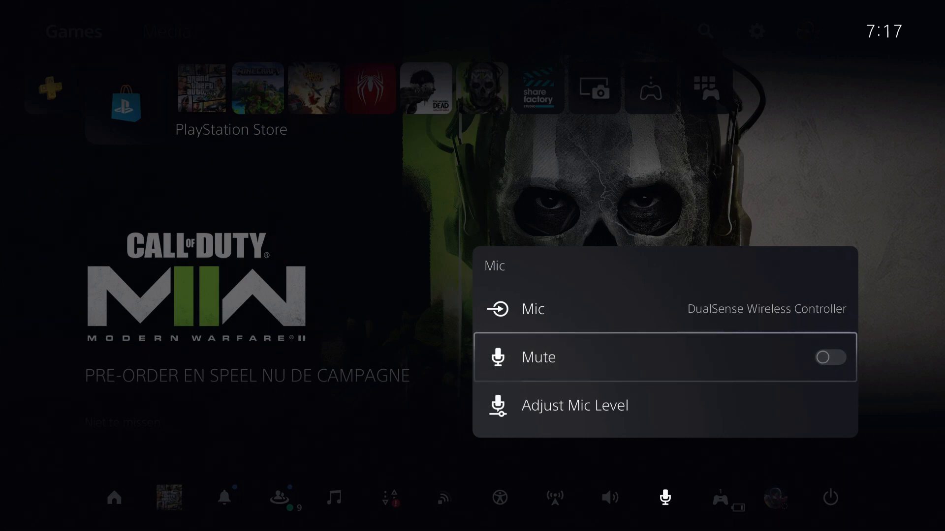
{"action": "left_click", "coordinate": [531, 308]}
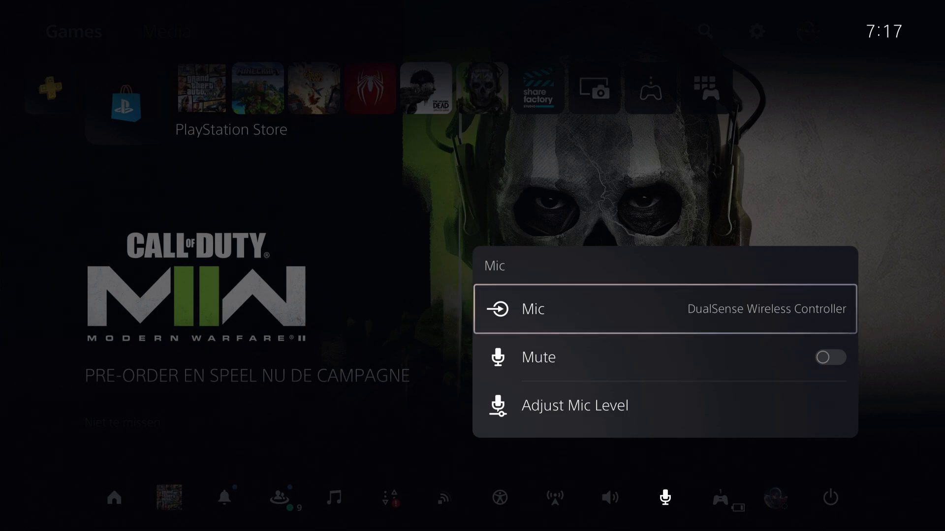
{"action": "left_click", "coordinate": [662, 309]}
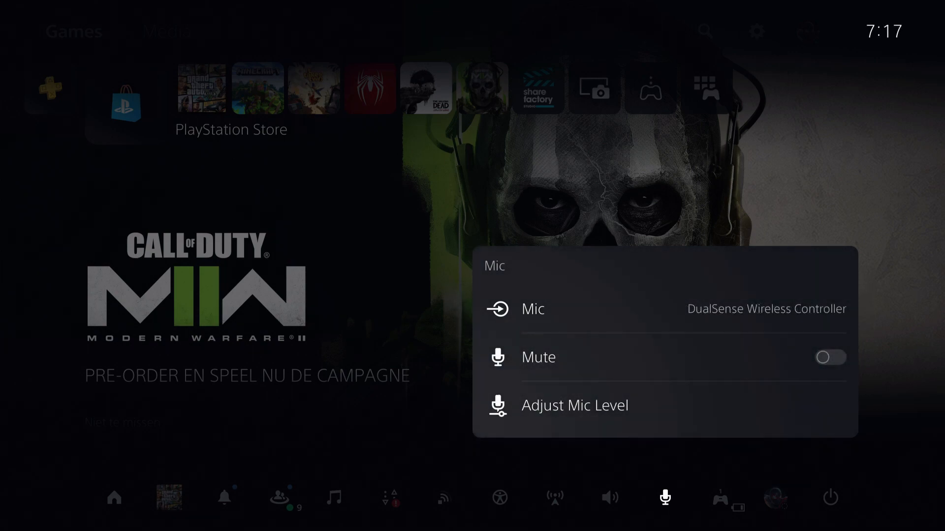
{"action": "left_click", "coordinate": [574, 405]}
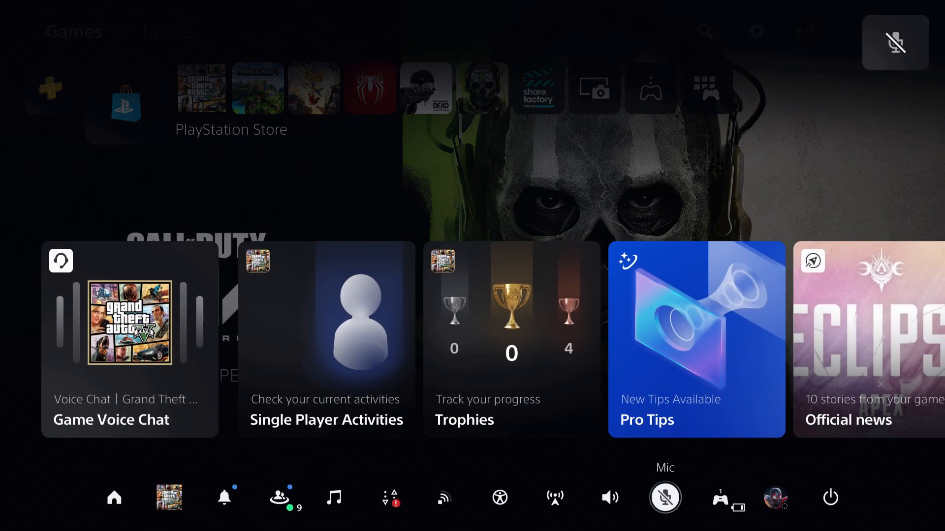
Open Turkah's Party voice chat from Game Base Parties and show its more-options menu with Mute All.
{"action": "left_click", "coordinate": [280, 498]}
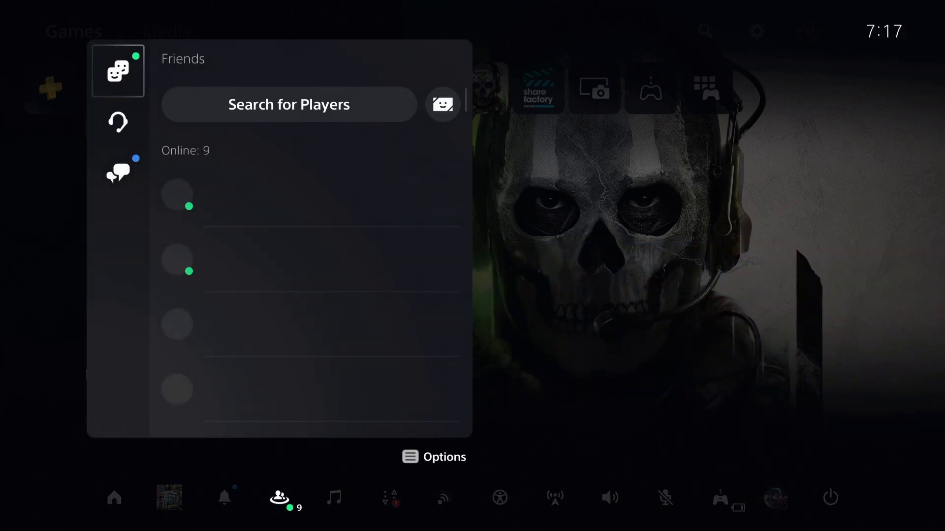
{"action": "left_click", "coordinate": [118, 122]}
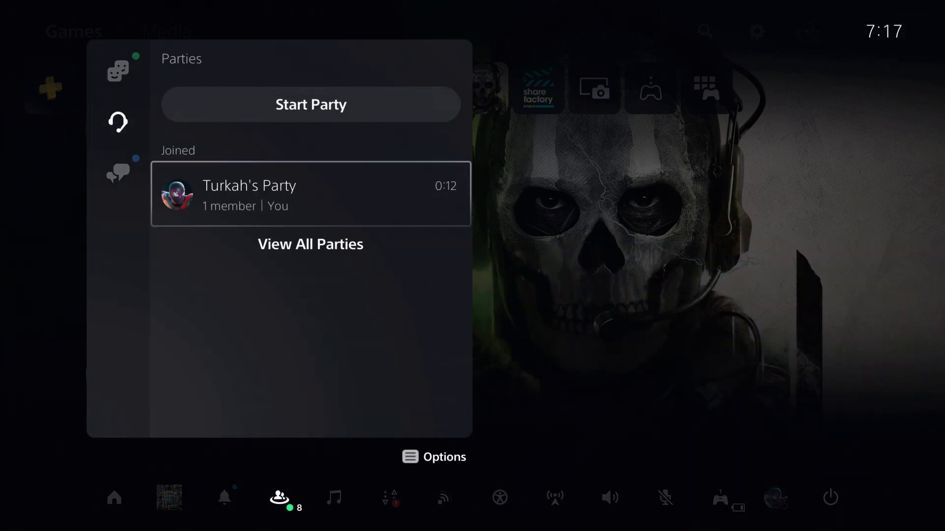
{"action": "left_click", "coordinate": [310, 104]}
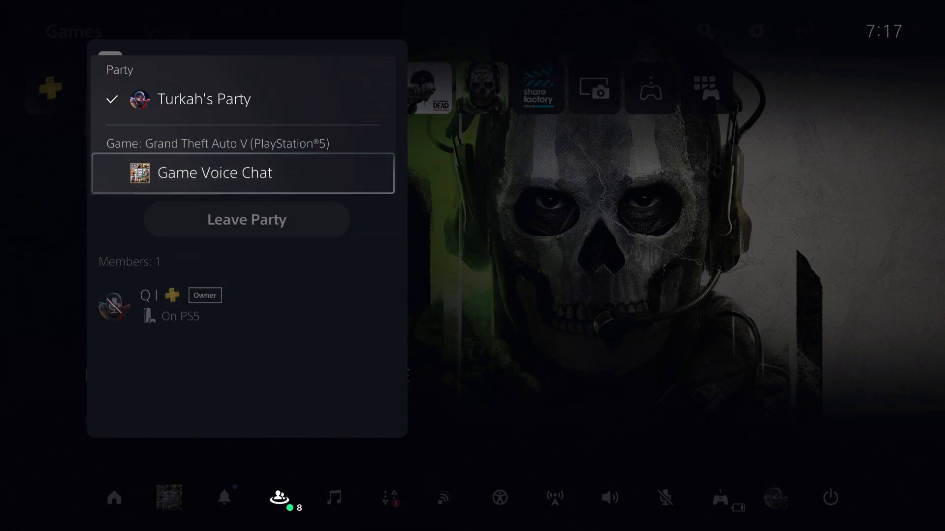
{"action": "left_click", "coordinate": [243, 173]}
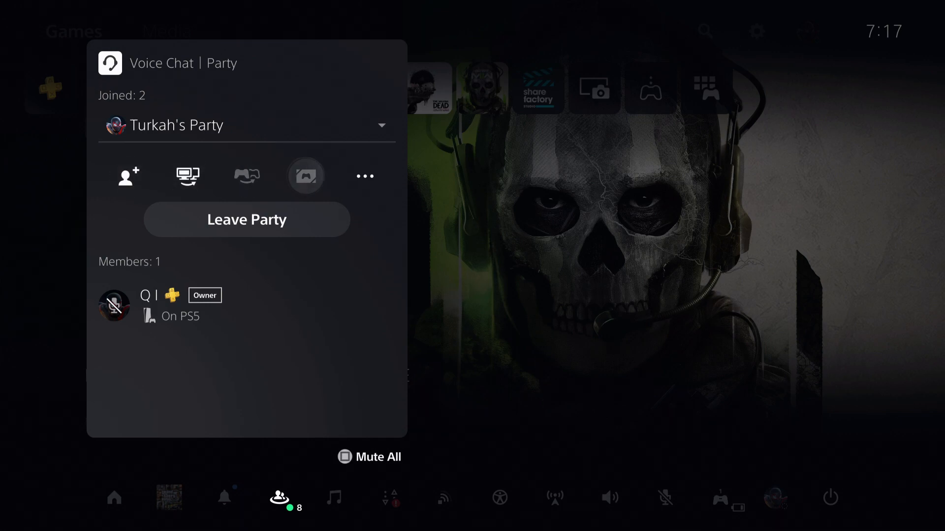
{"action": "left_click", "coordinate": [364, 176]}
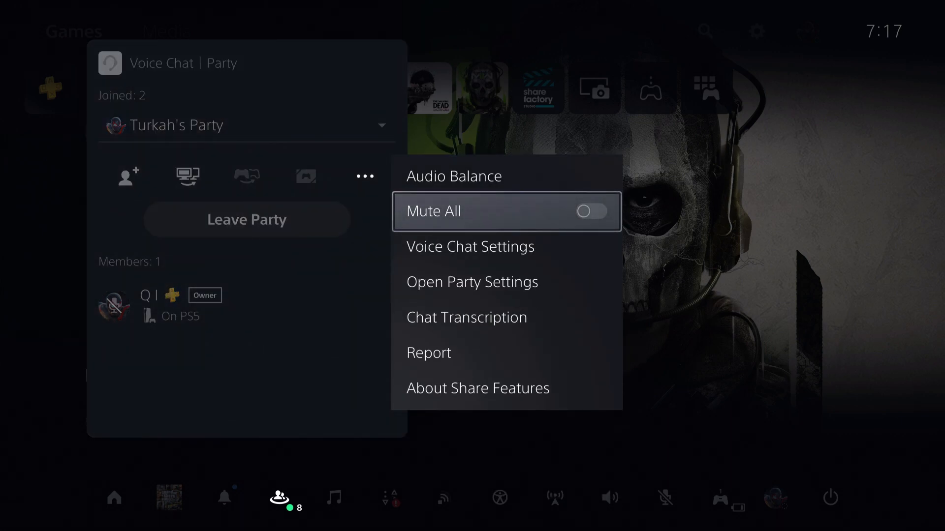